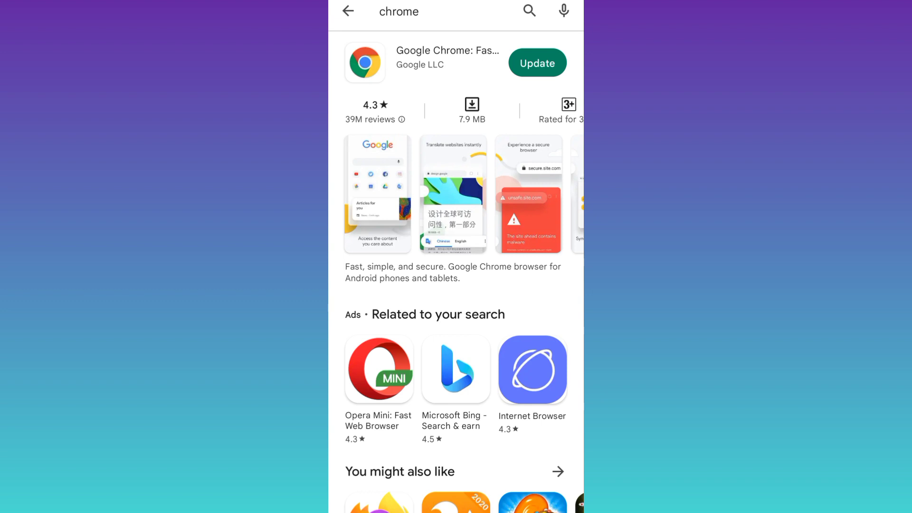
# Start the Google Chrome update from the Play Store search results
pyautogui.click(536, 63)
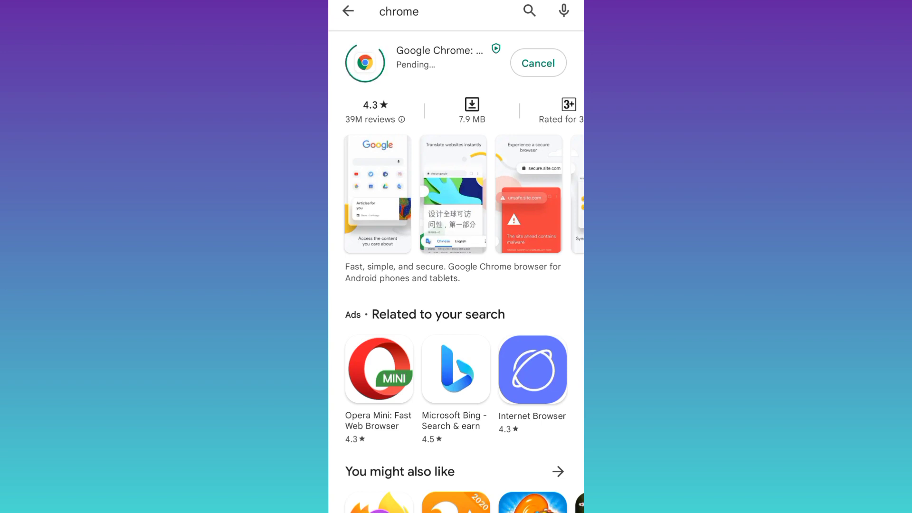
# Open Chrome's app info (version 106.0.5249.126) via App management and select Storage & cache
pyautogui.press('Home')
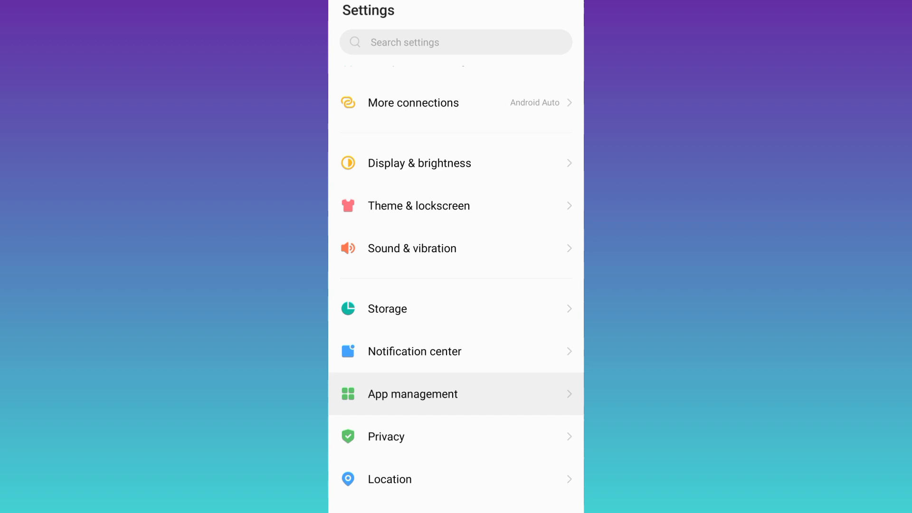
pyautogui.click(412, 393)
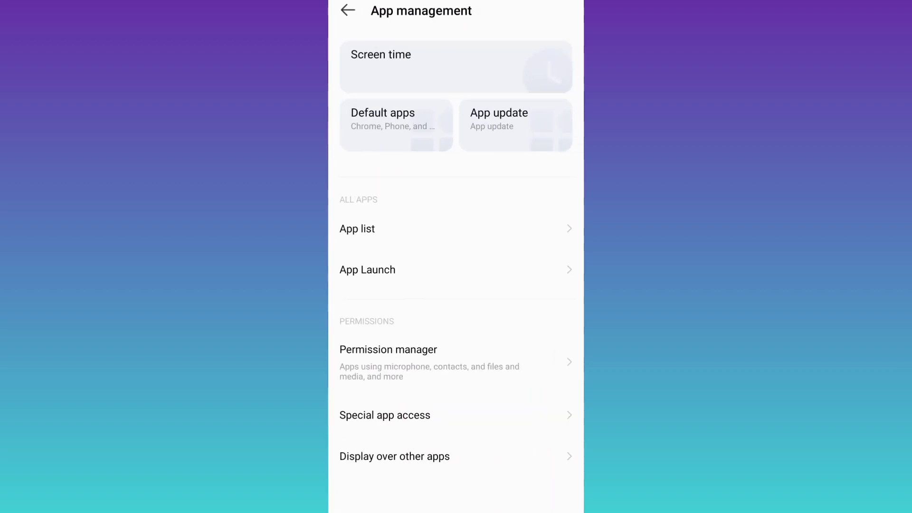
pyautogui.click(357, 228)
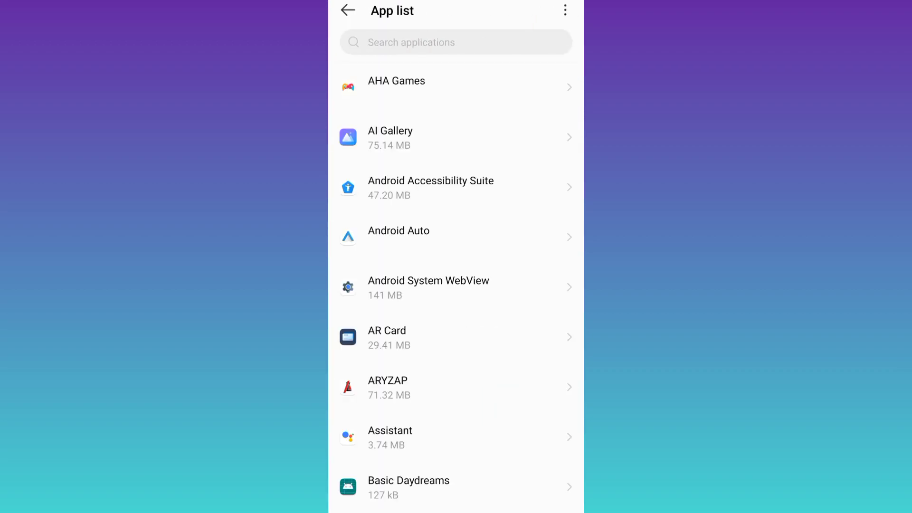
pyautogui.scroll(-3)
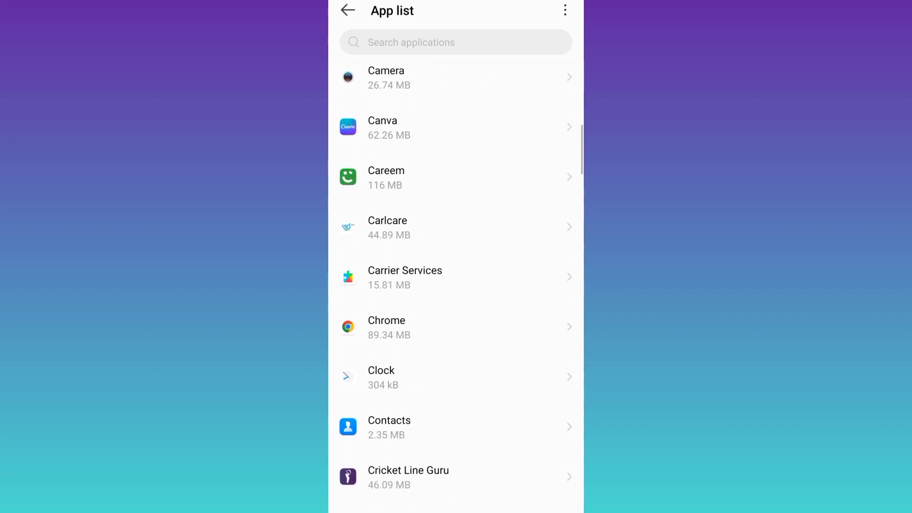
pyautogui.click(387, 326)
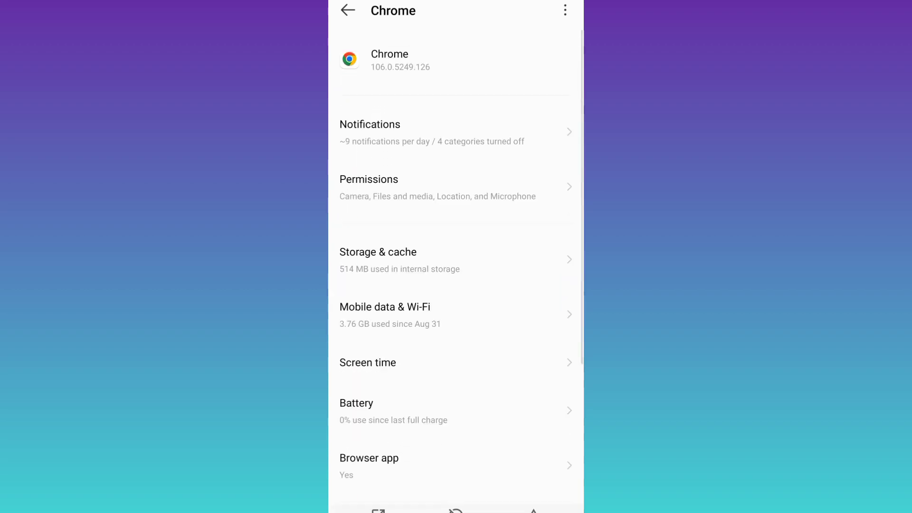
pyautogui.click(455, 259)
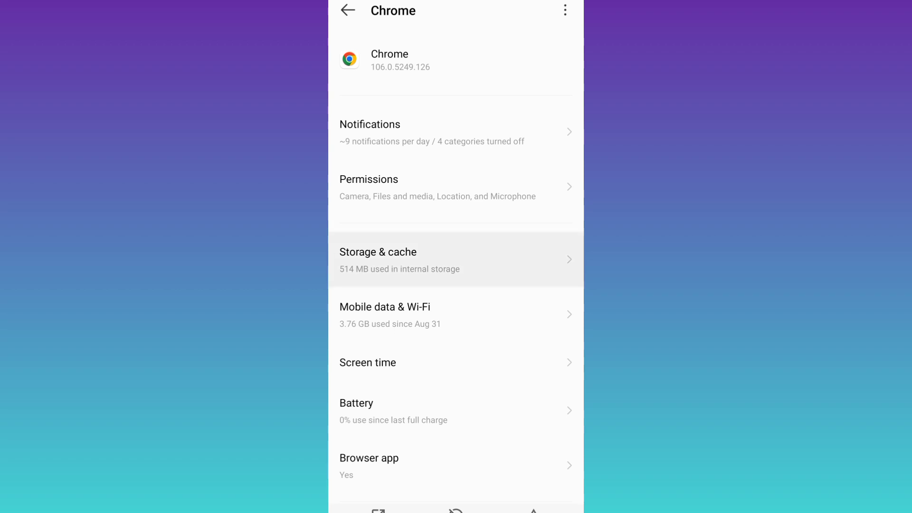